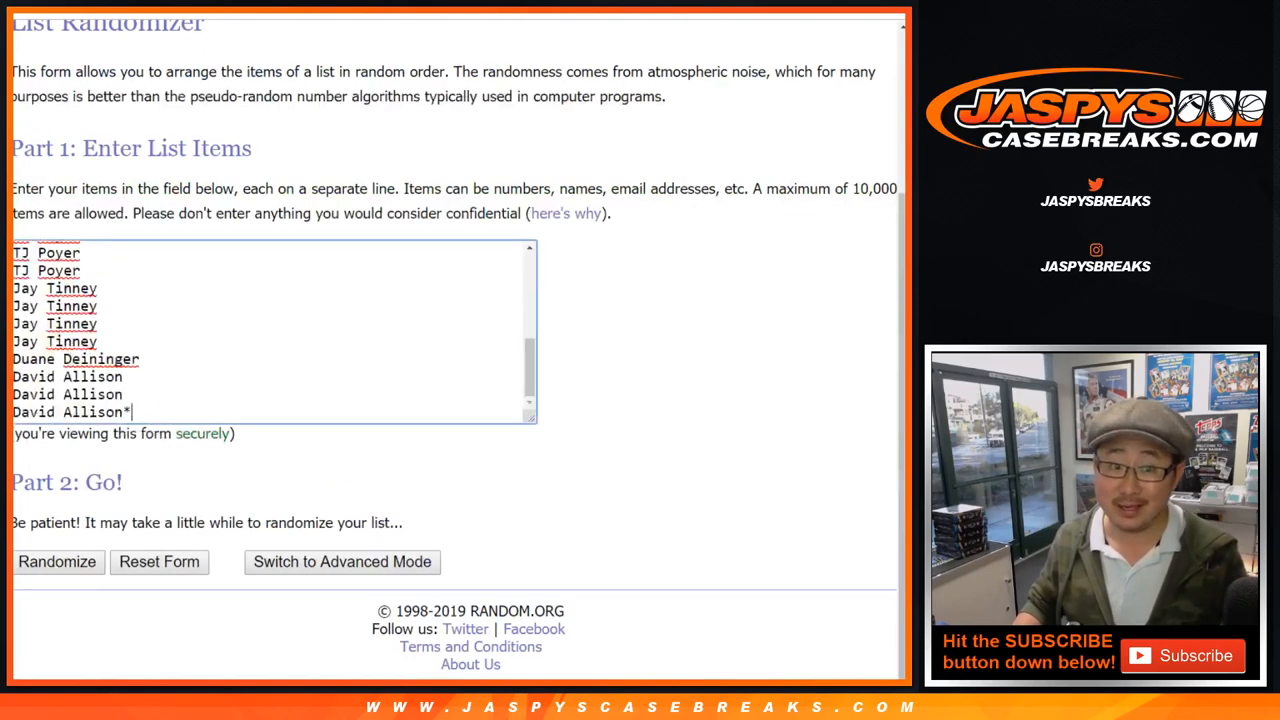
{"action": "left_click", "coordinate": [56, 560]}
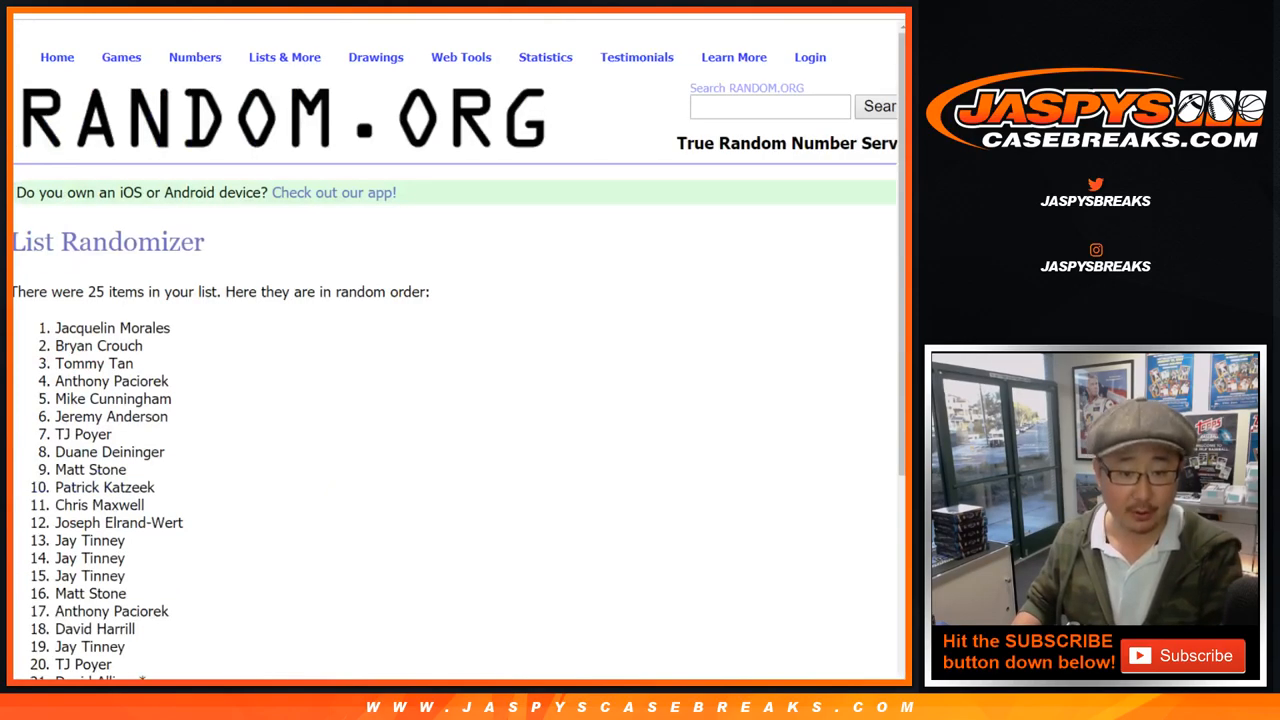
{"action": "scroll", "scroll_direction": "down", "scroll_amount": 3}
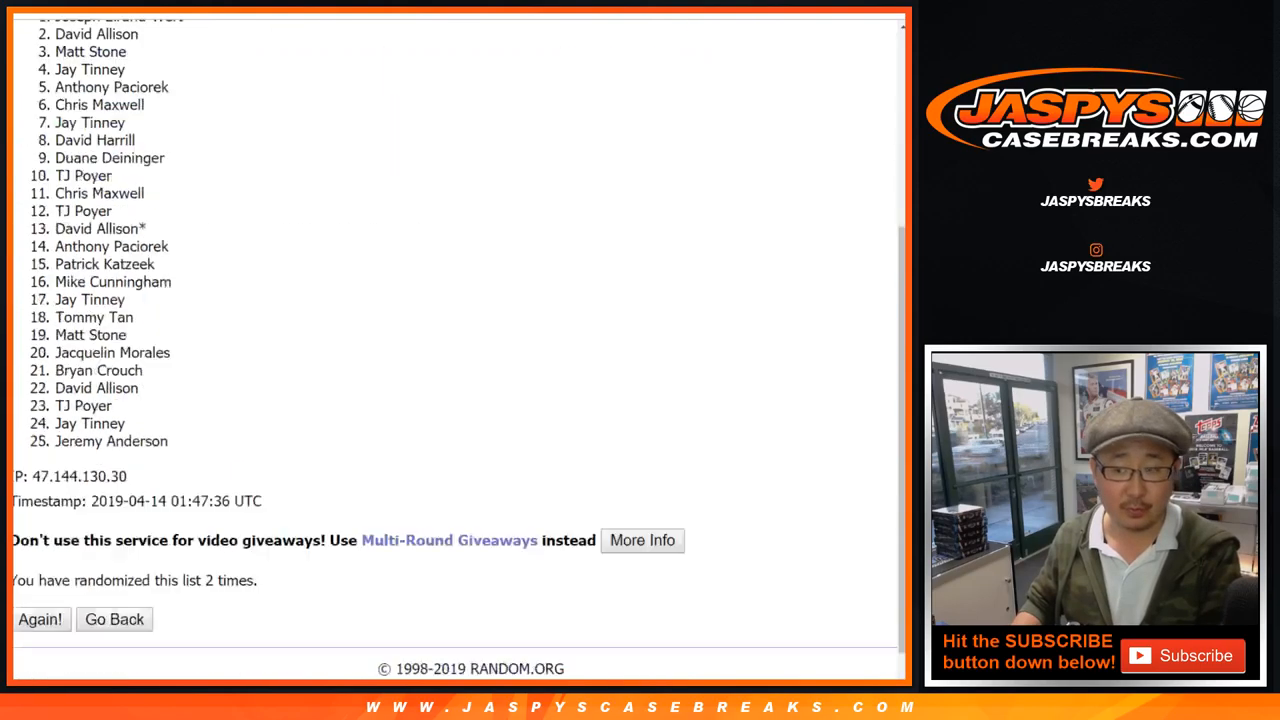
{"action": "left_click", "coordinate": [40, 620]}
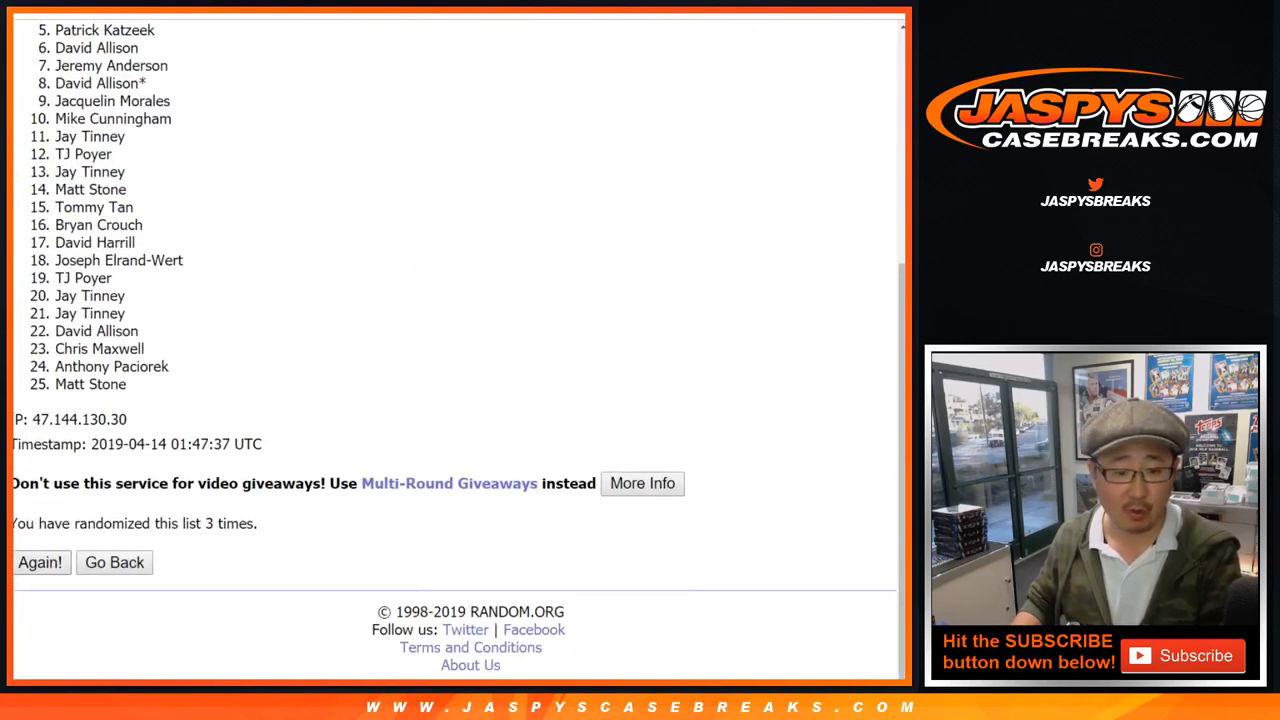
{"action": "left_click", "coordinate": [40, 562]}
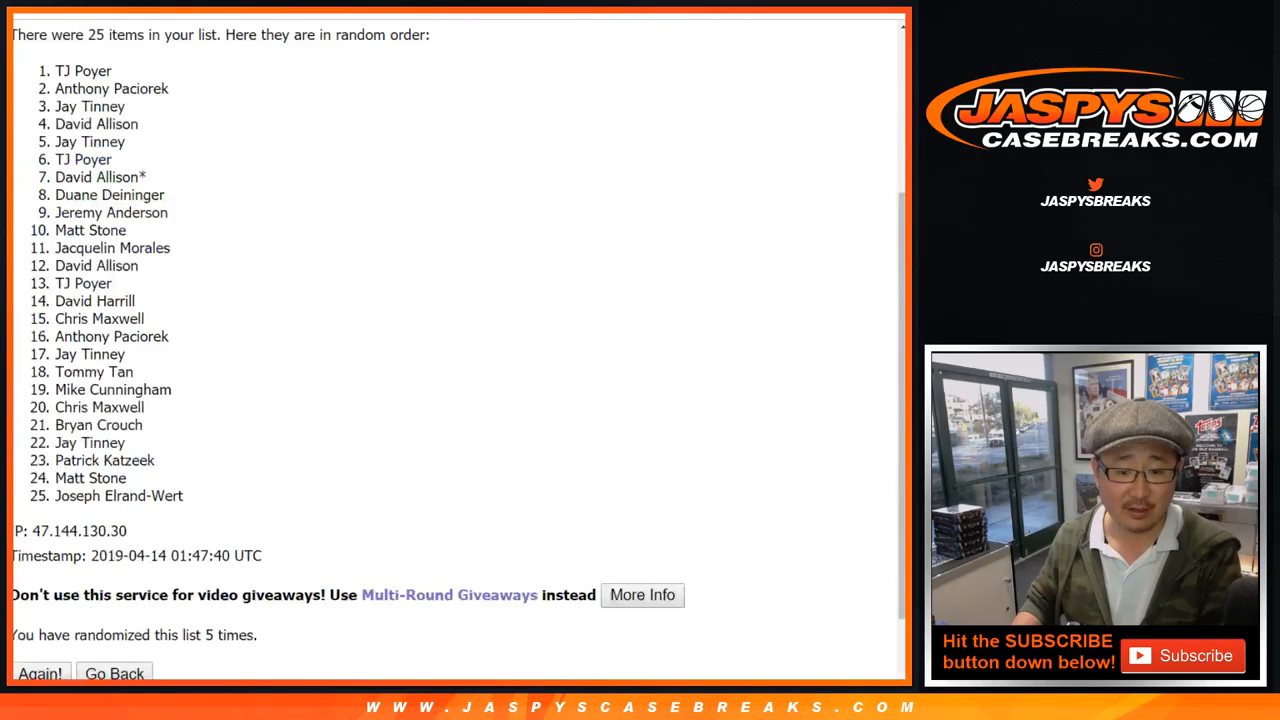
{"action": "left_click", "coordinate": [40, 672]}
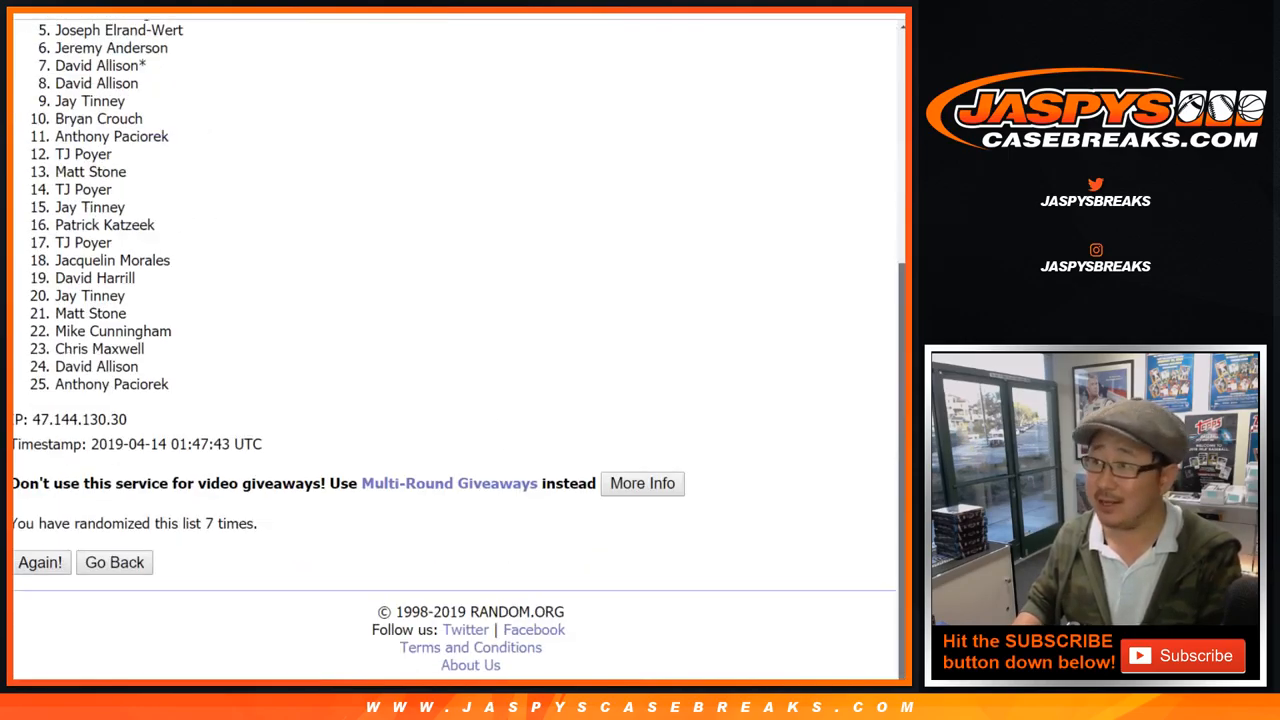
{"action": "scroll", "scroll_direction": "up", "scroll_amount": 3}
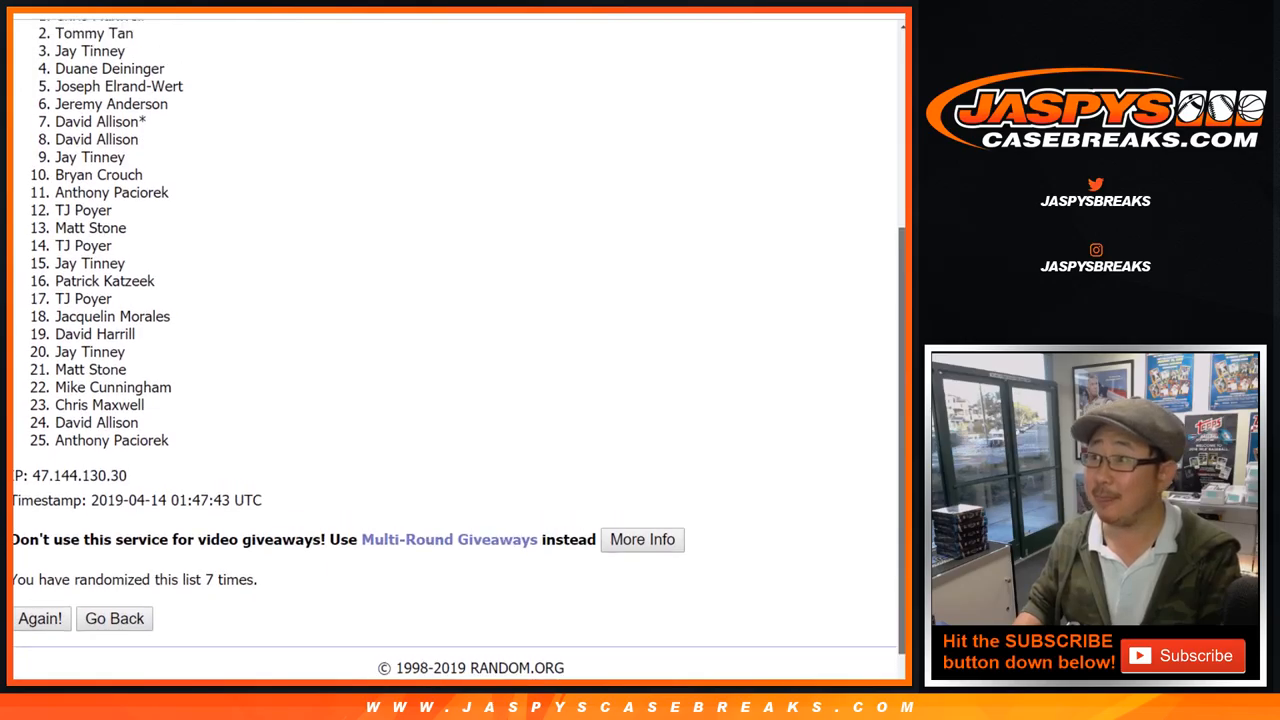
{"action": "scroll", "scroll_direction": "up", "scroll_amount": 3}
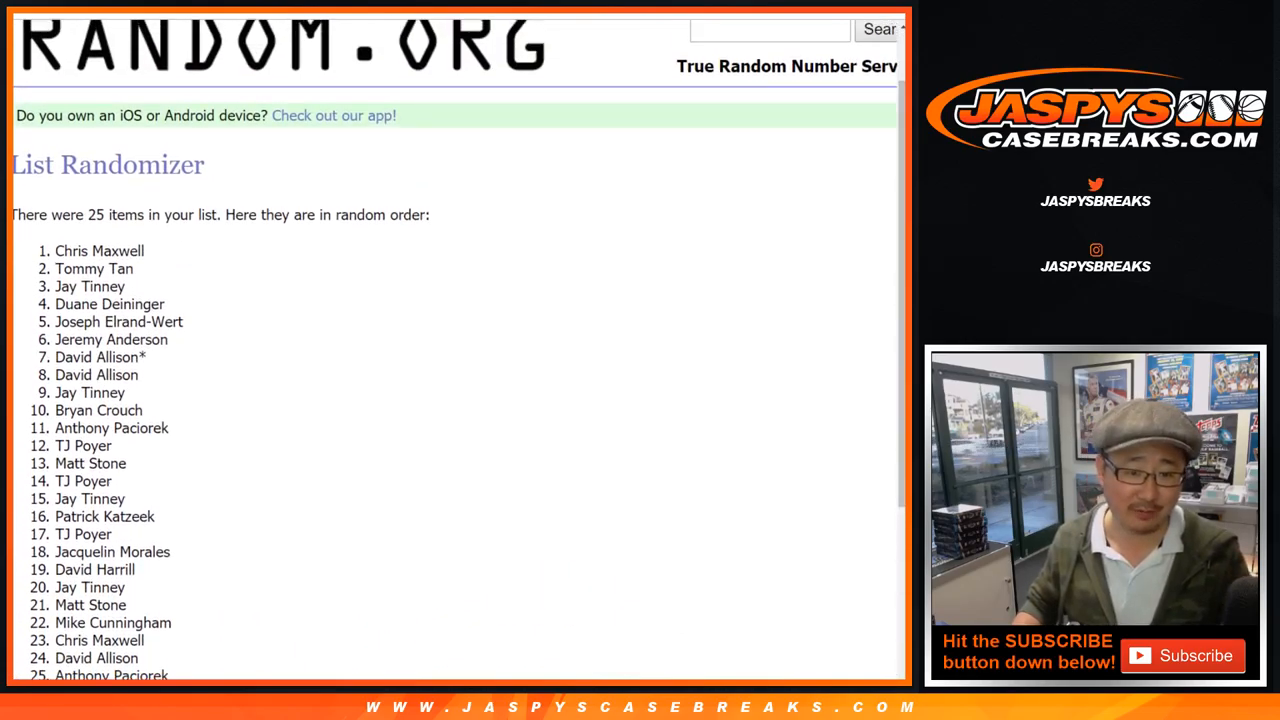
{"action": "scroll", "scroll_direction": "down", "scroll_amount": 3}
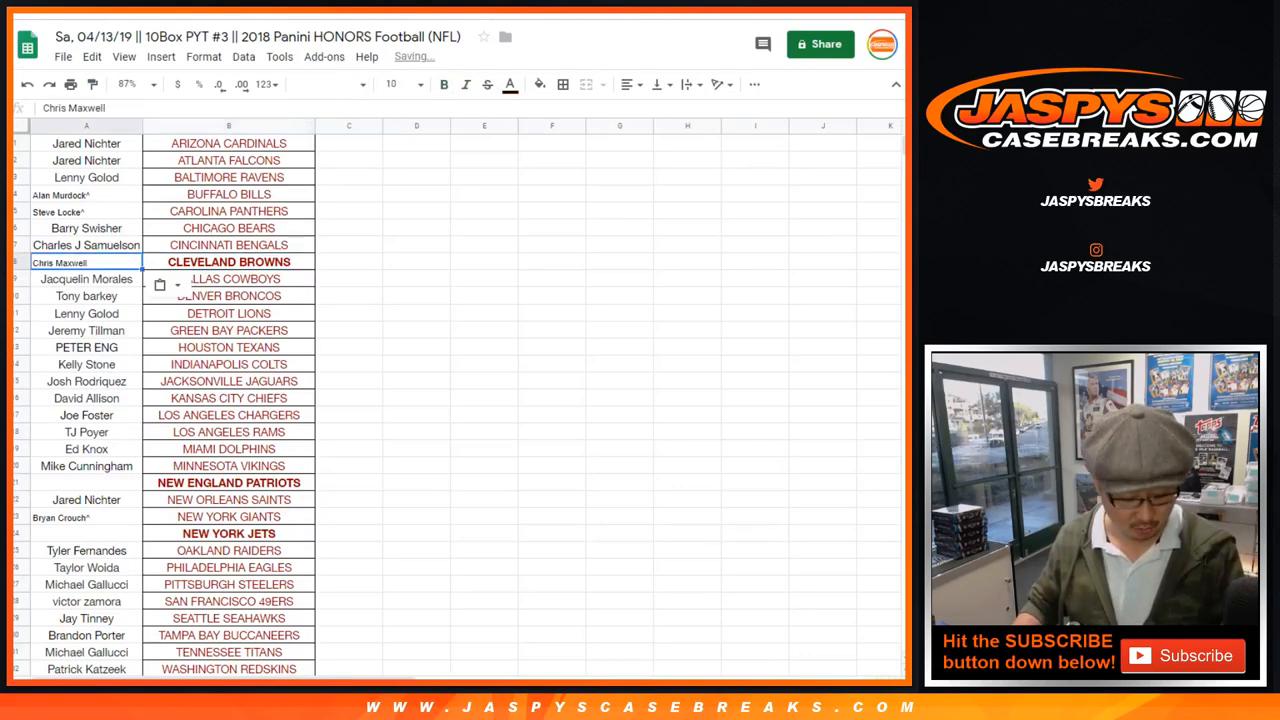
{"action": "left_click", "coordinate": [228, 260]}
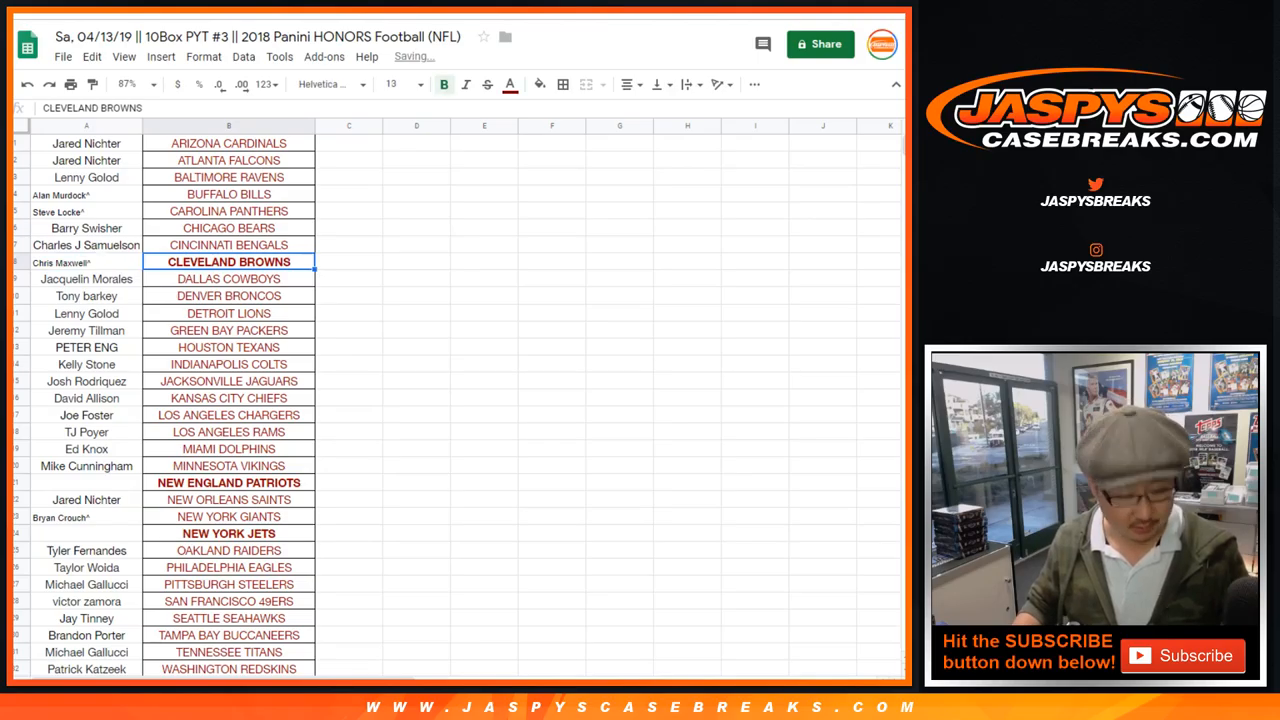